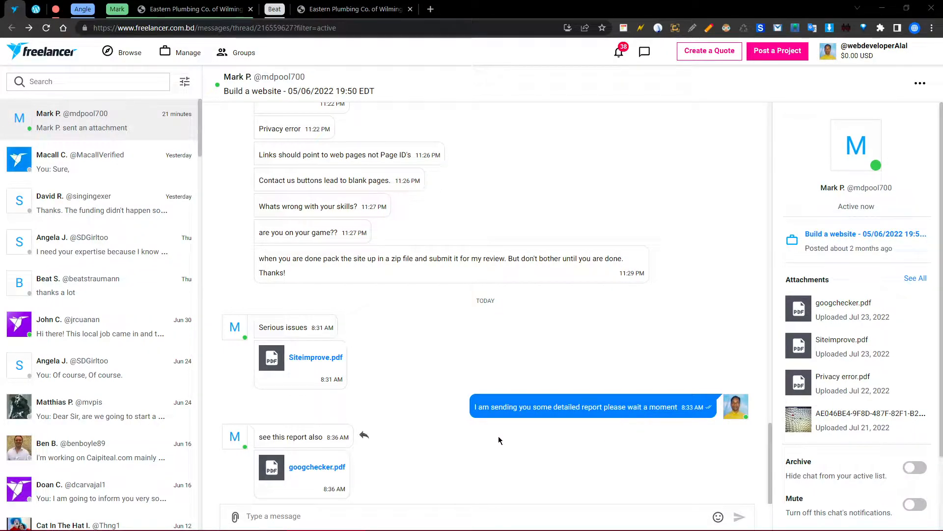
{"action": "mouse_move", "coordinate": [278, 434]}
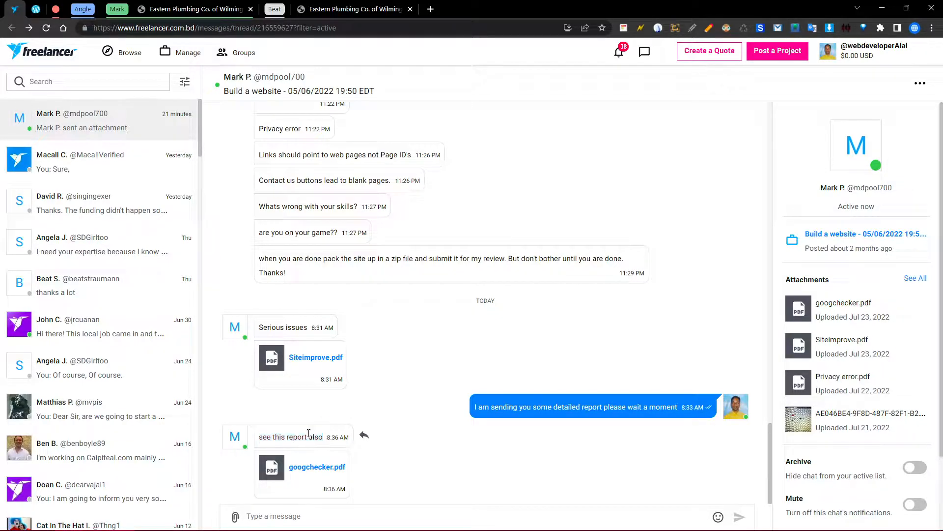
{"action": "left_click", "coordinate": [316, 467]}
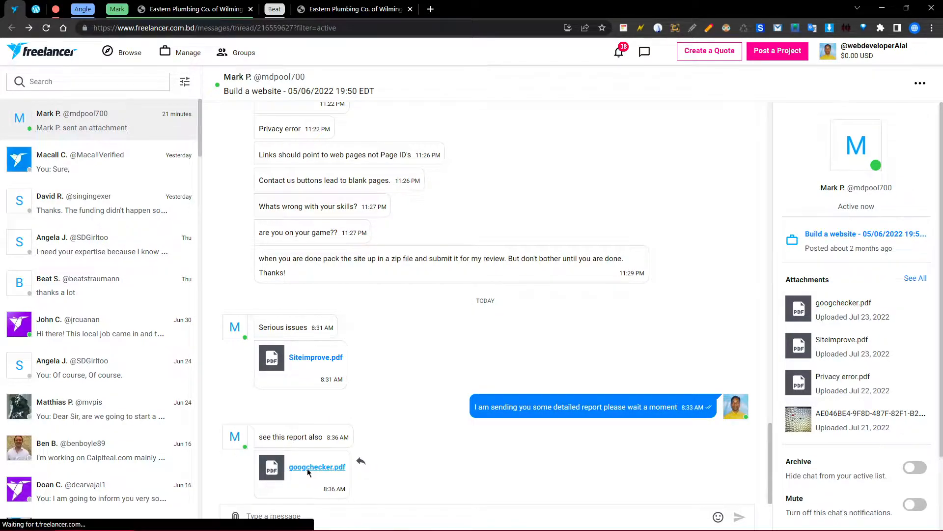
{"action": "left_click", "coordinate": [317, 466]}
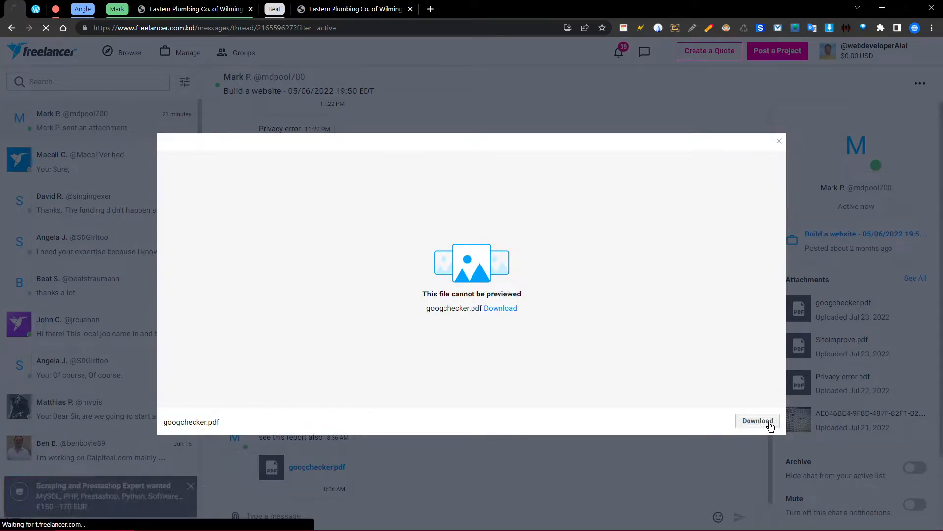
{"action": "left_click", "coordinate": [757, 420]}
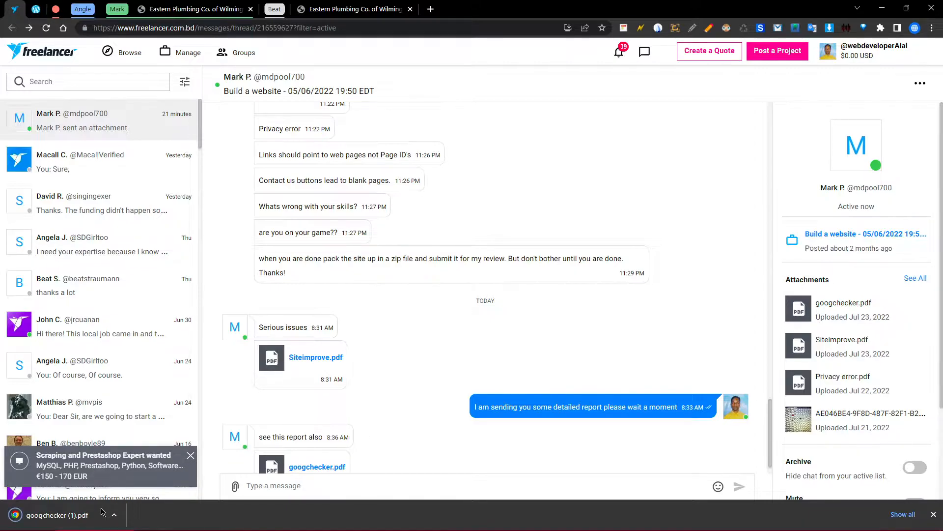
- Read through the GoogChecker PDF (Performance 36), then view the easternpl.com site
{"action": "left_click", "coordinate": [57, 514]}
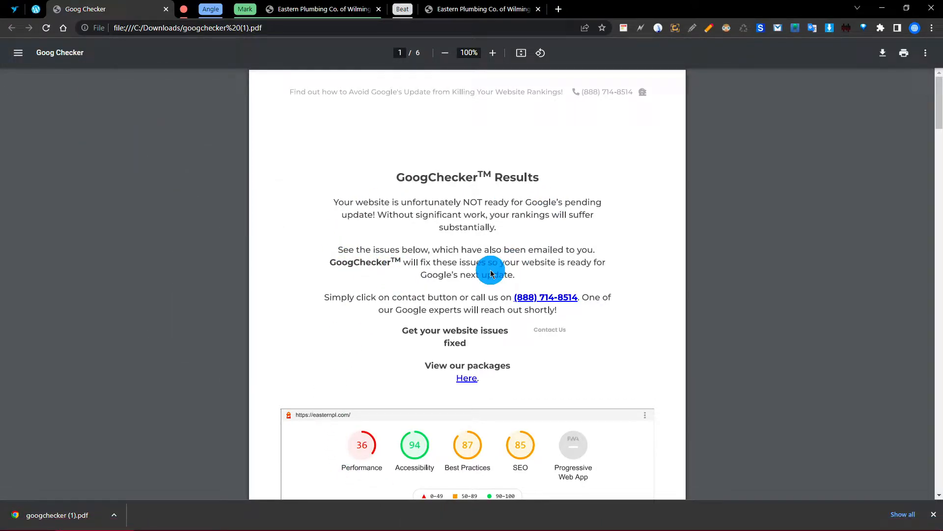
{"action": "scroll", "scroll_direction": "down", "scroll_amount": 3}
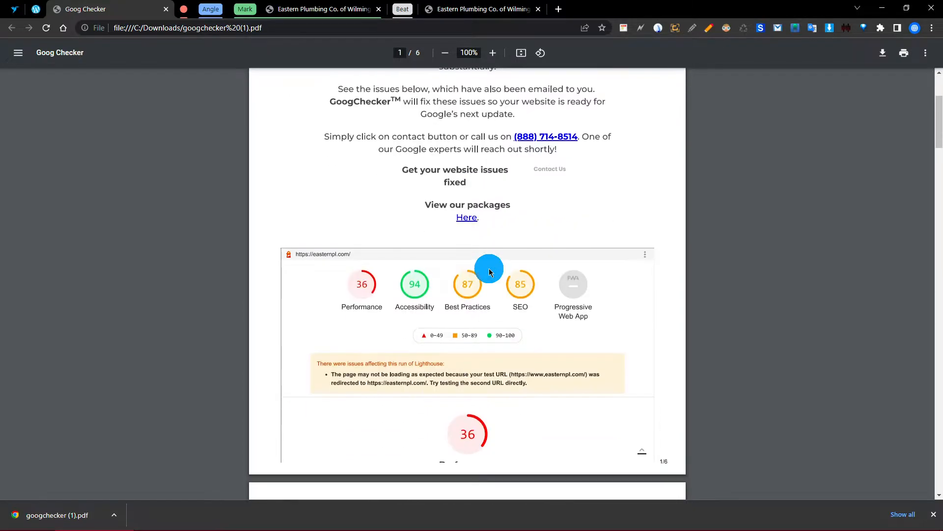
{"action": "scroll", "scroll_direction": "down", "scroll_amount": 3}
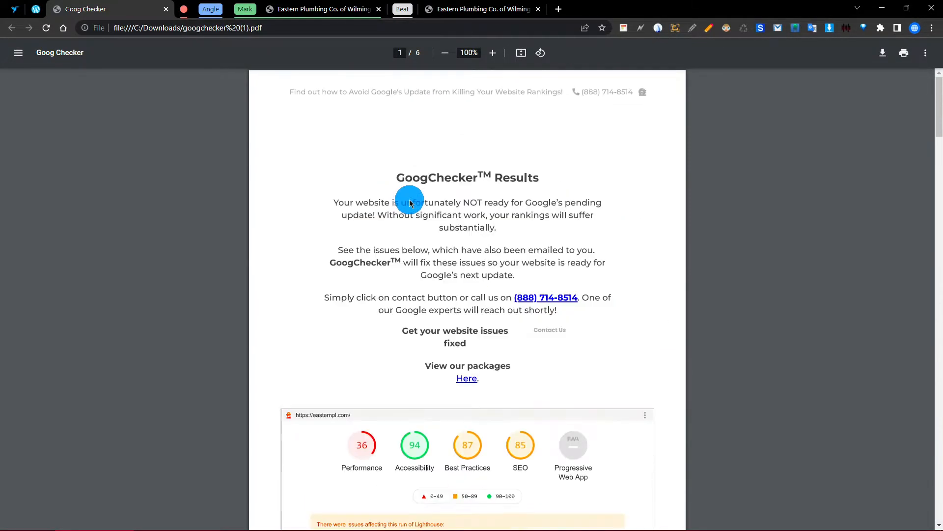
{"action": "left_click", "coordinate": [193, 9]}
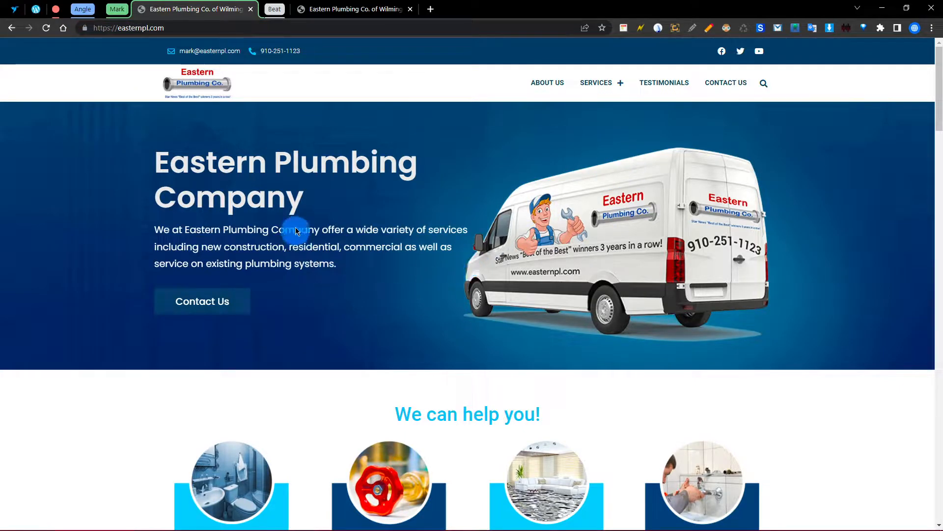
{"action": "scroll", "scroll_direction": "down", "scroll_amount": 3}
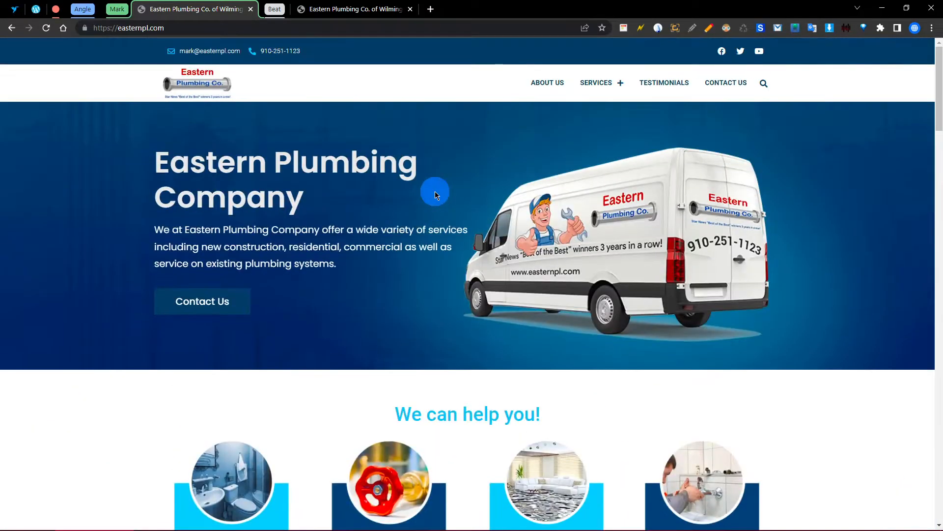
- Scroll through the mdalal.ml Eastern Plumbing homepage from hero to testimonials
{"action": "left_click", "coordinate": [353, 9]}
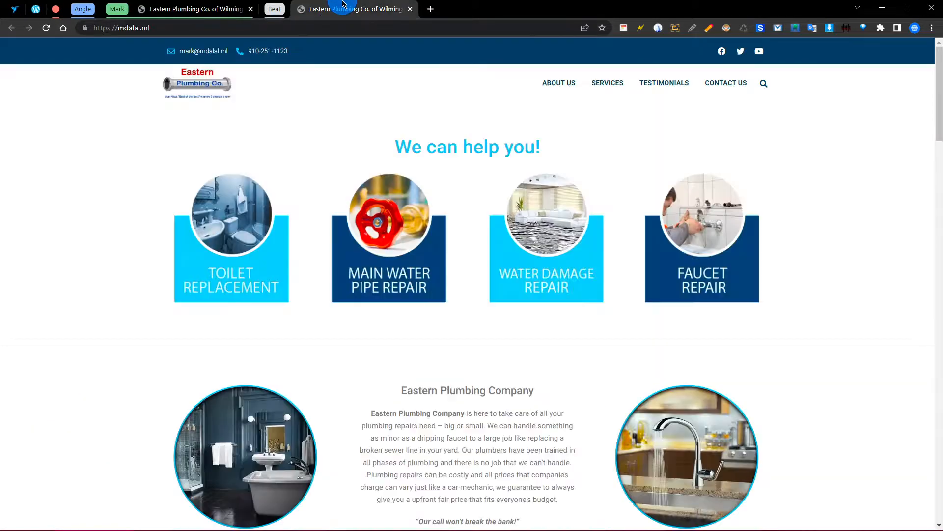
{"action": "scroll", "scroll_direction": "up", "scroll_amount": 3}
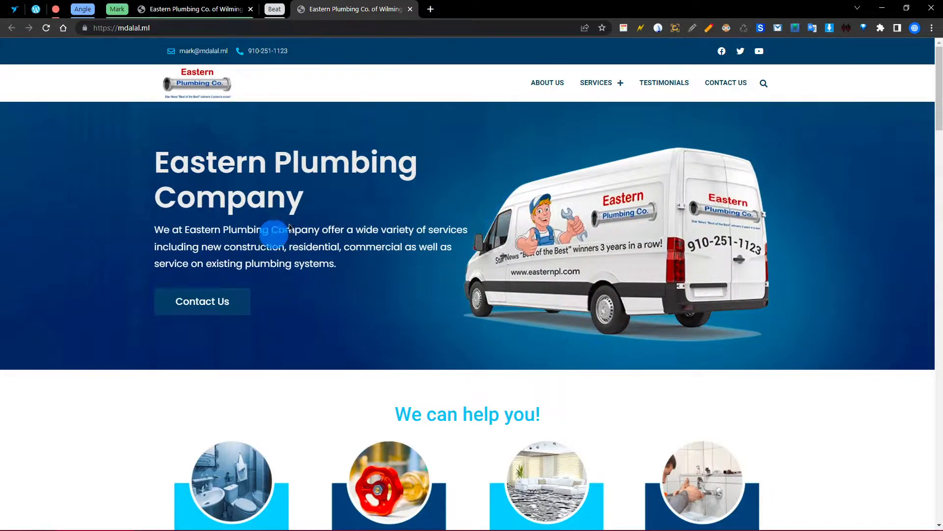
{"action": "mouse_move", "coordinate": [404, 284]}
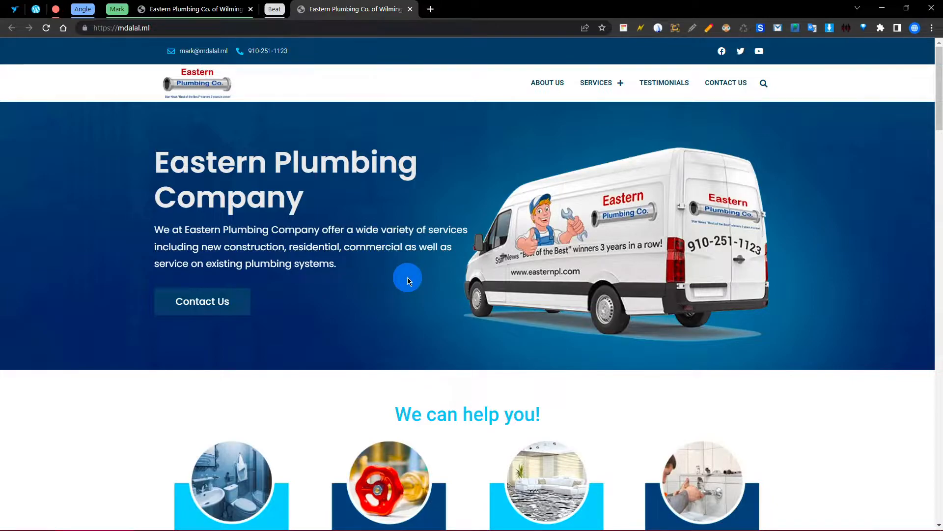
{"action": "scroll", "scroll_direction": "down", "scroll_amount": 3}
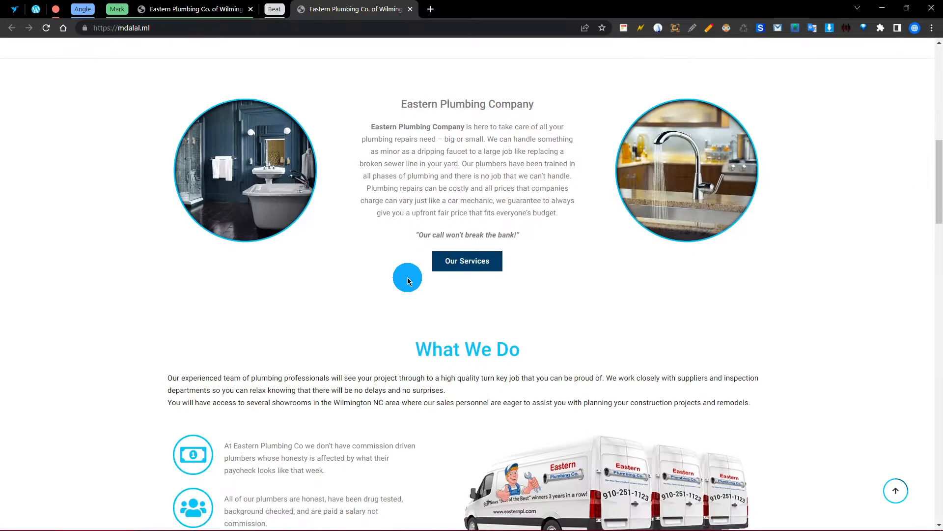
{"action": "scroll", "scroll_direction": "down", "scroll_amount": 3}
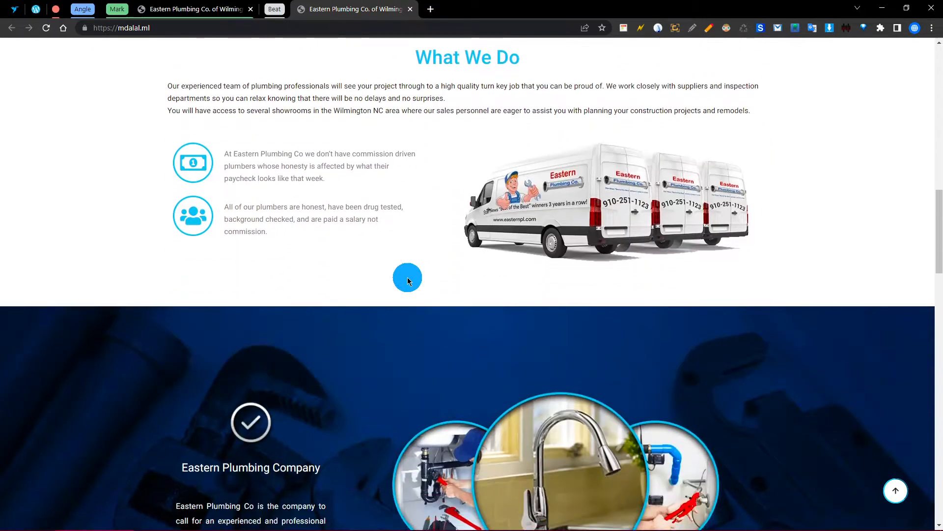
{"action": "scroll", "scroll_direction": "down", "scroll_amount": 3}
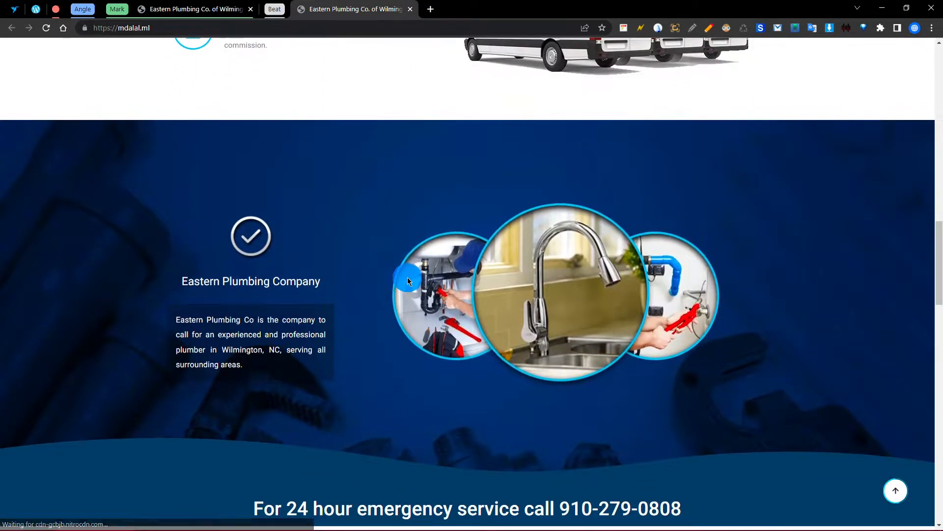
{"action": "scroll", "scroll_direction": "down", "scroll_amount": 3}
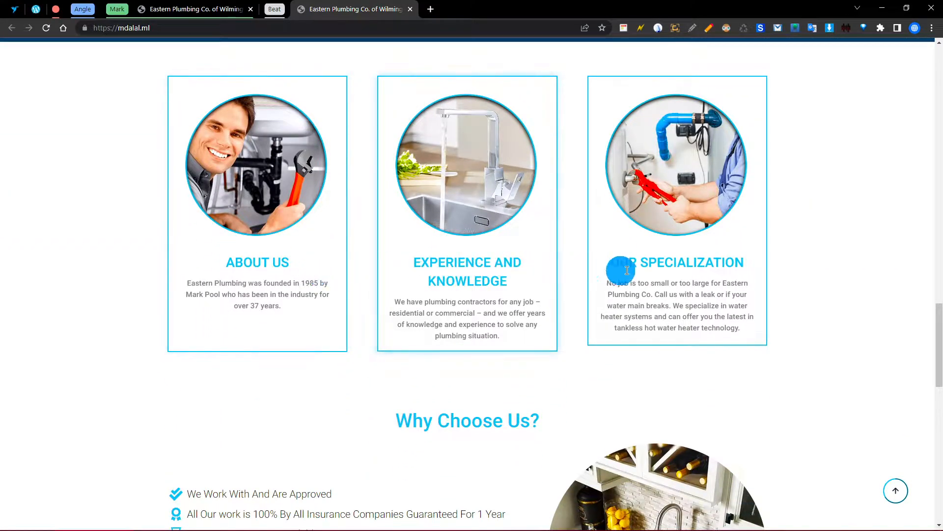
{"action": "scroll", "scroll_direction": "down", "scroll_amount": 3}
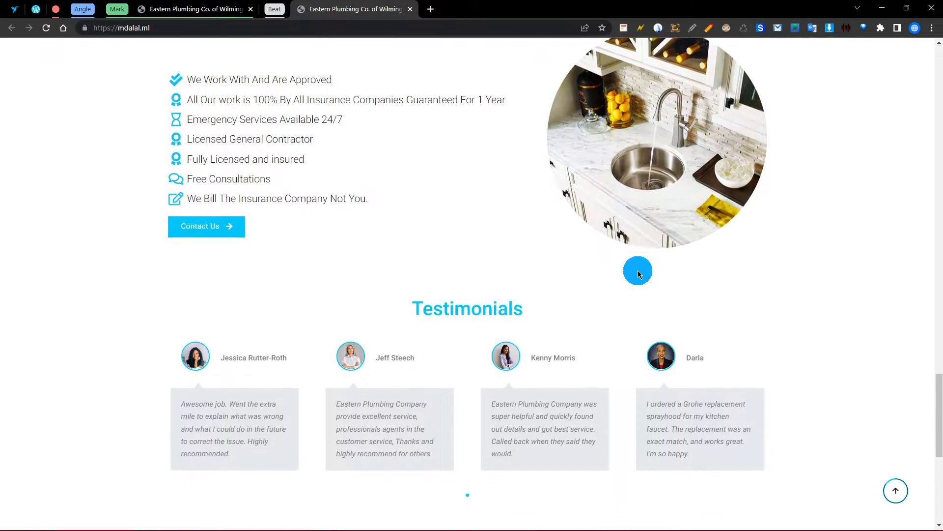
{"action": "scroll", "scroll_direction": "down", "scroll_amount": 3}
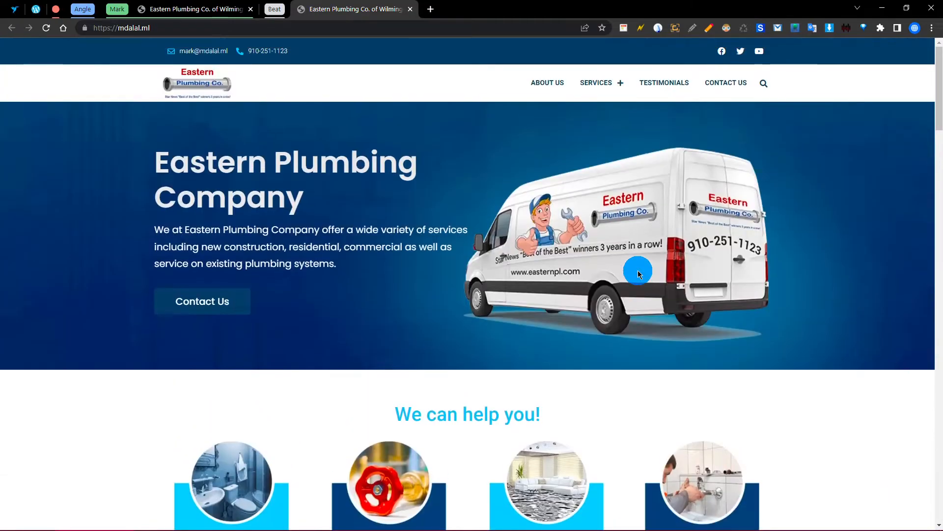
{"action": "mouse_move", "coordinate": [266, 198]}
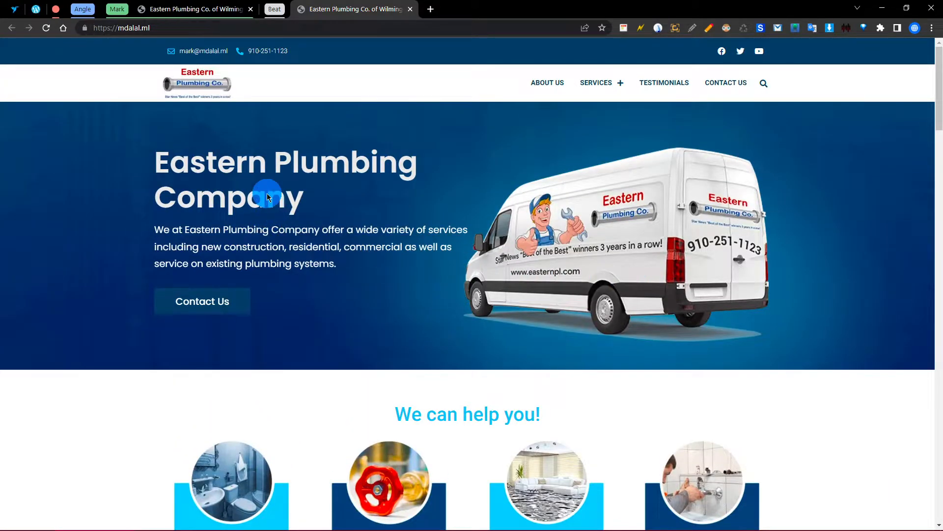
{"action": "mouse_move", "coordinate": [618, 150]}
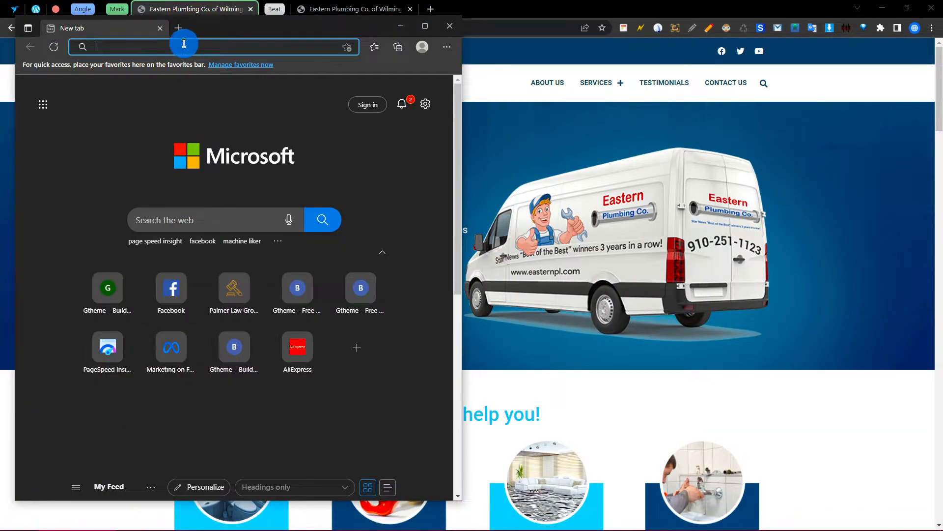
- Enter easternpl.com and mdalal.ml into the two side-by-side PageSpeed Insights windows
{"action": "type", "text": "https://easternpl.com/"}
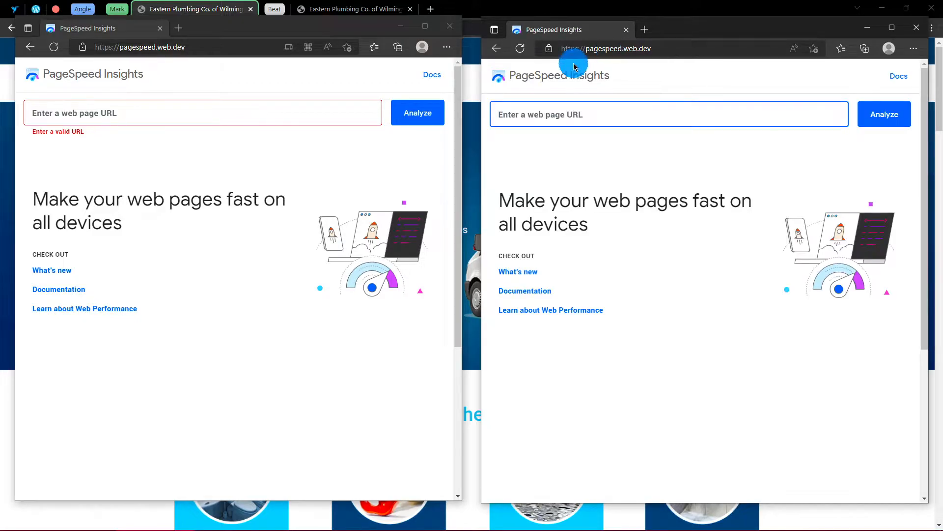
{"action": "right_click", "coordinate": [203, 112]}
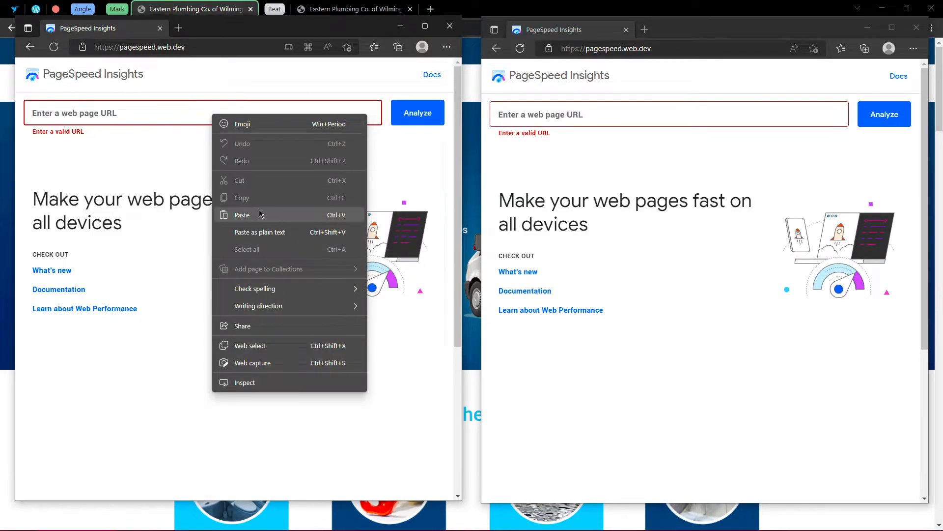
{"action": "left_click", "coordinate": [242, 215]}
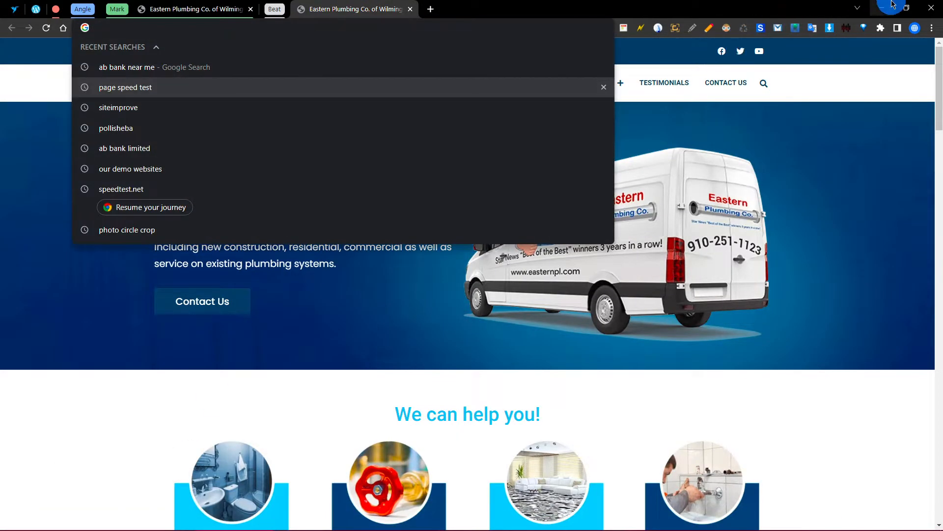
{"action": "right_click", "coordinate": [562, 115]}
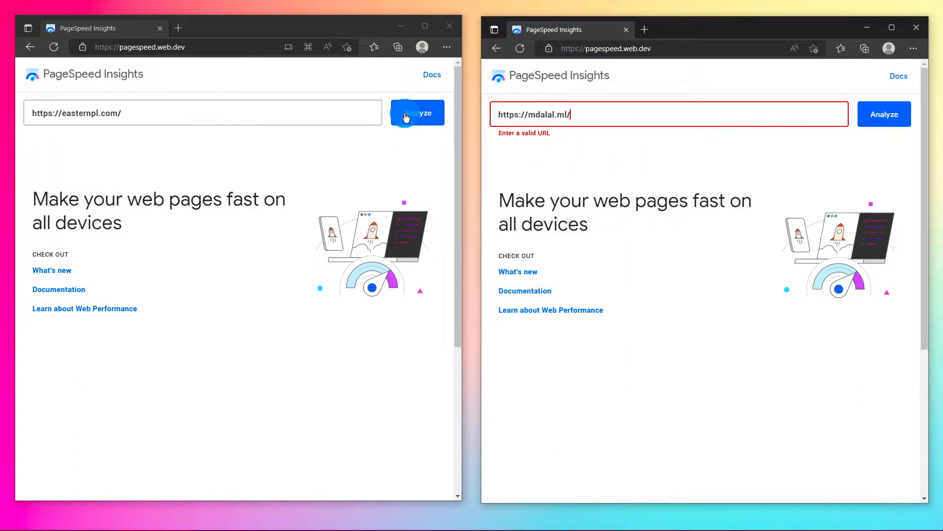
- Analyze both sites, retrying easternpl.com after 'Unable to resolve'; mdalal.ml scores 83
{"action": "left_click", "coordinate": [885, 114]}
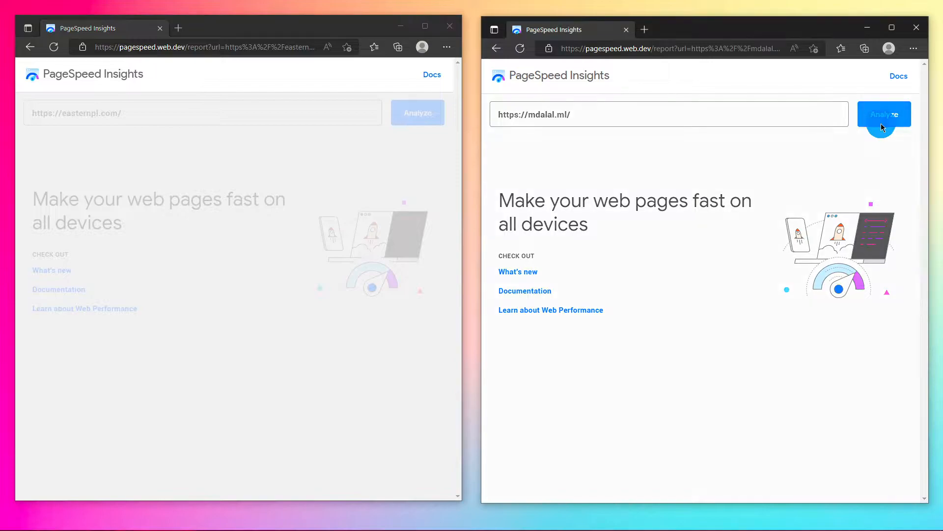
{"action": "left_click", "coordinate": [884, 113]}
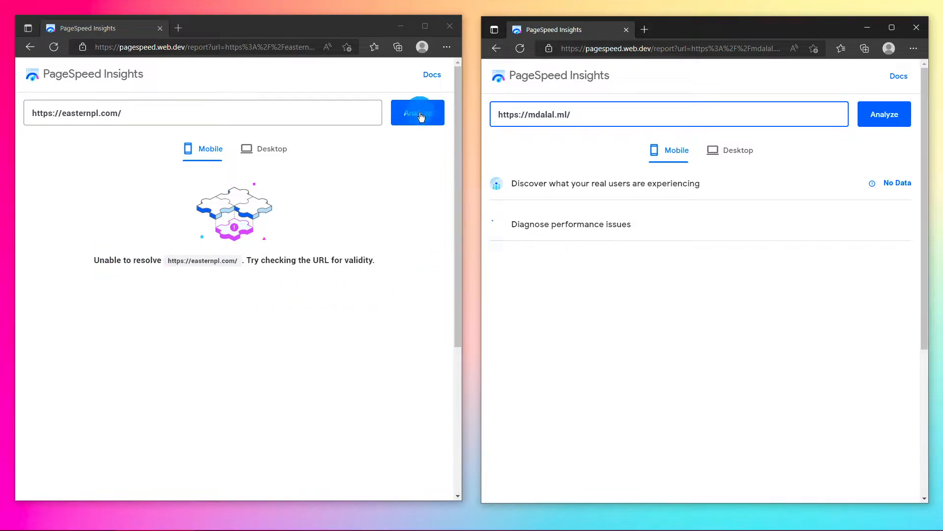
{"action": "left_click", "coordinate": [884, 114]}
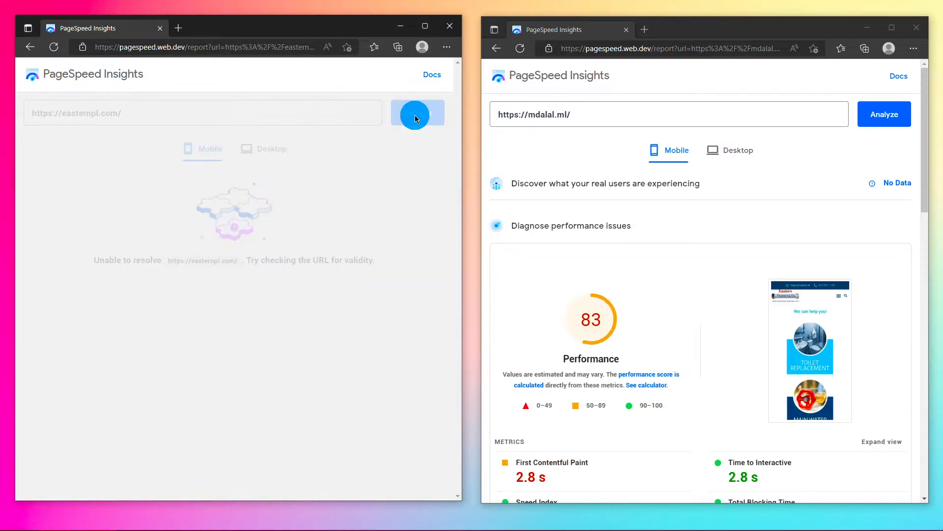
{"action": "left_click", "coordinate": [418, 114]}
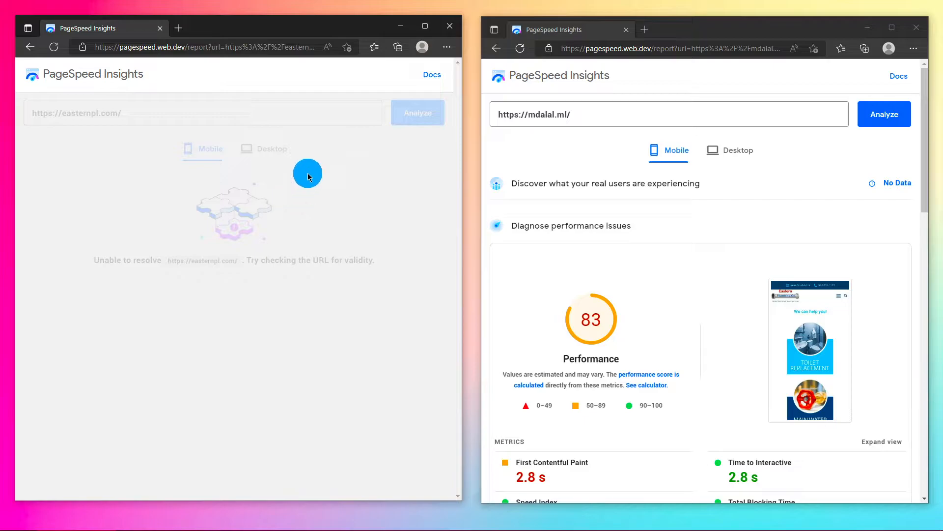
{"action": "left_click", "coordinate": [203, 112]}
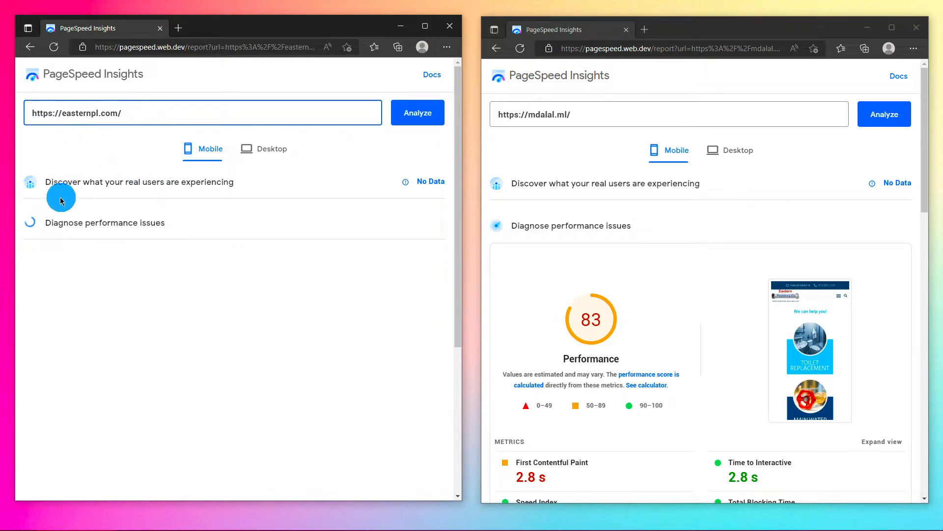
{"action": "mouse_move", "coordinate": [121, 178]}
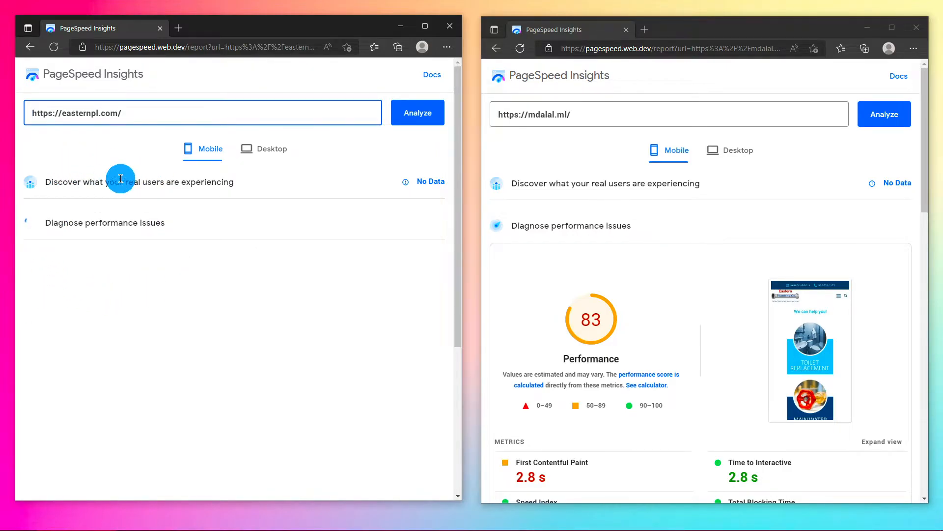
- View easternpl.com's mobile score of 43 and switch mdalal.ml to Desktop (99)
{"action": "left_click", "coordinate": [417, 112]}
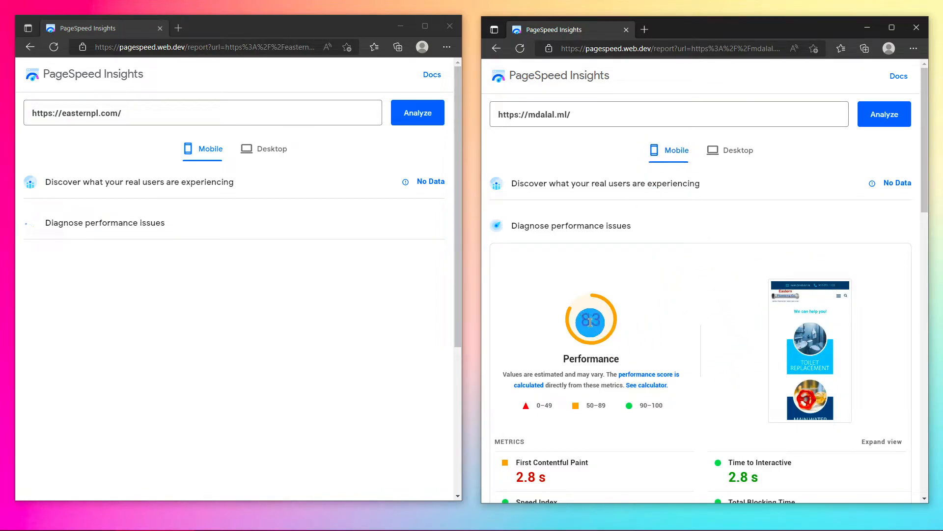
{"action": "scroll", "scroll_direction": "down", "scroll_amount": 3}
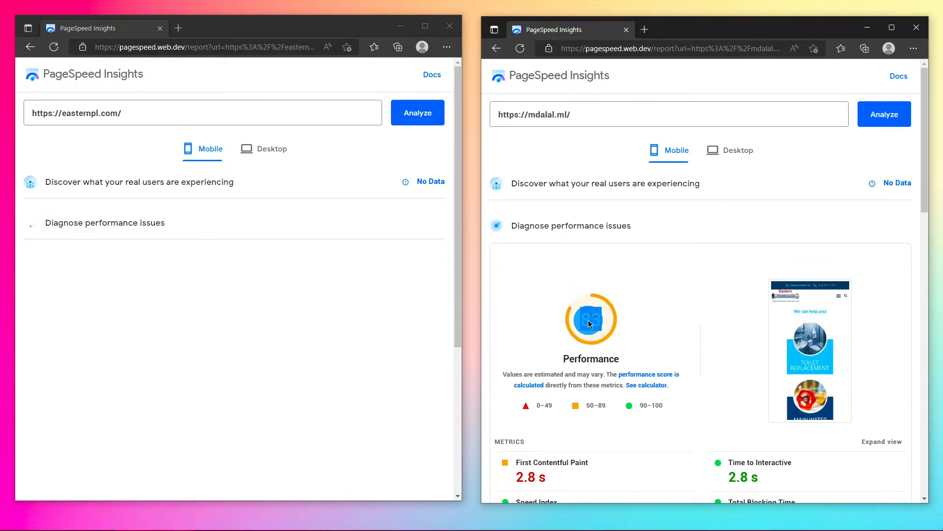
{"action": "left_click", "coordinate": [739, 150]}
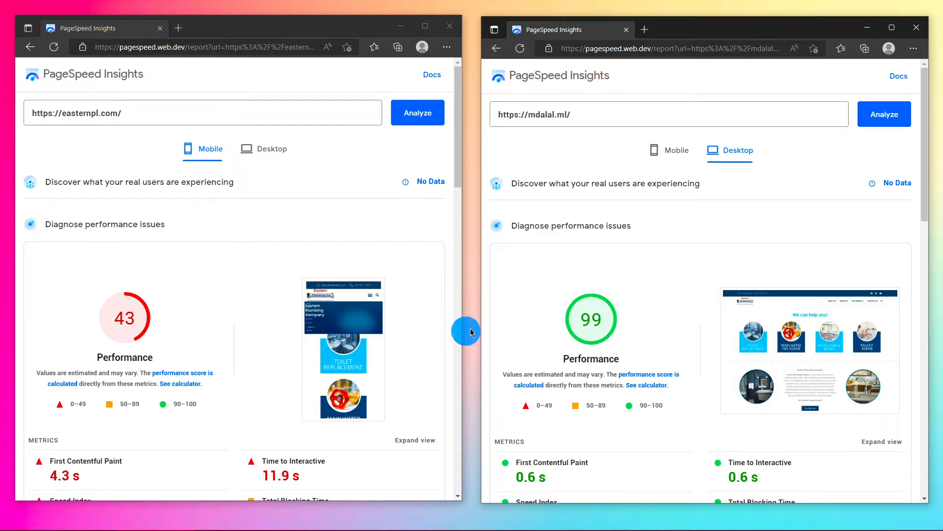
{"action": "mouse_move", "coordinate": [611, 336]}
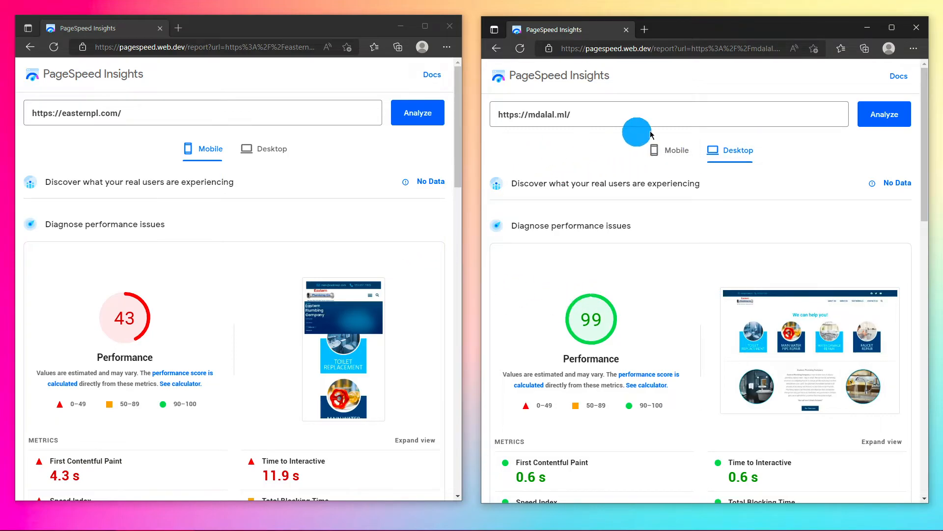
{"action": "scroll", "scroll_direction": "down", "scroll_amount": 3}
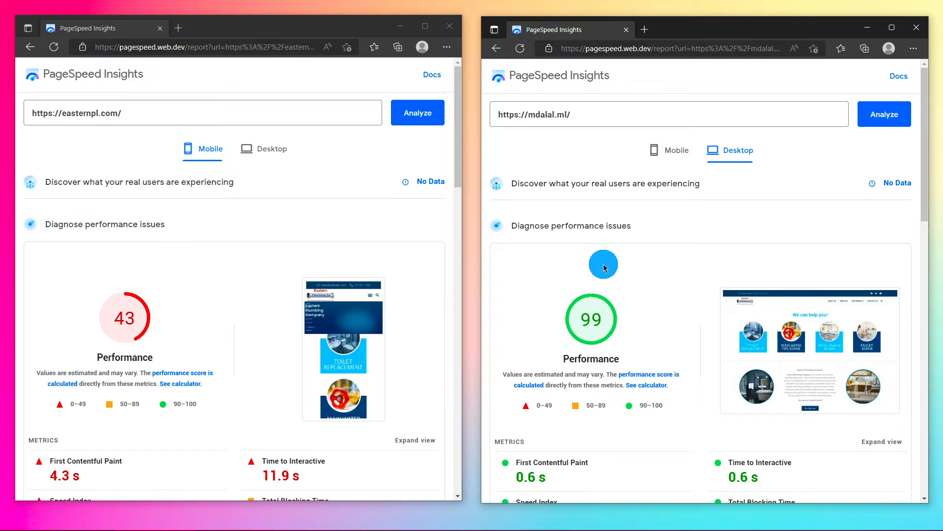
{"action": "mouse_move", "coordinate": [589, 276]}
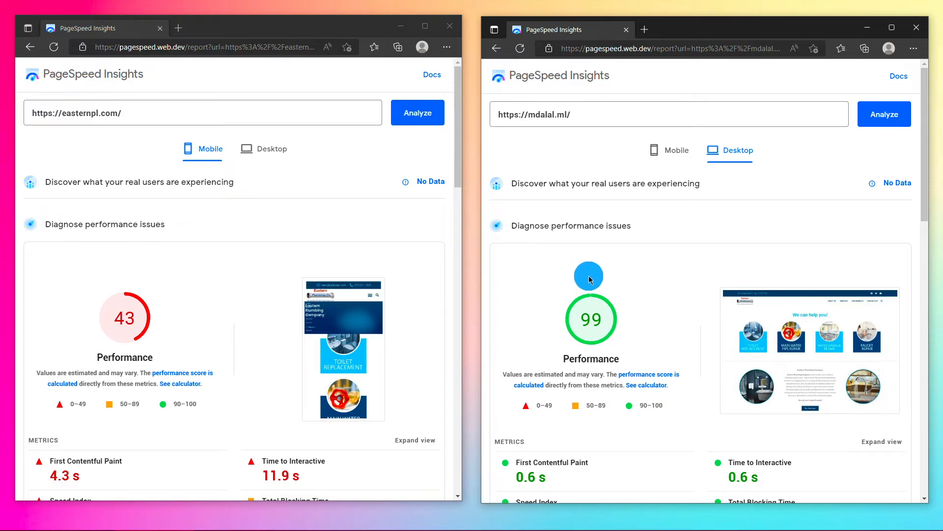
{"action": "mouse_move", "coordinate": [588, 284]}
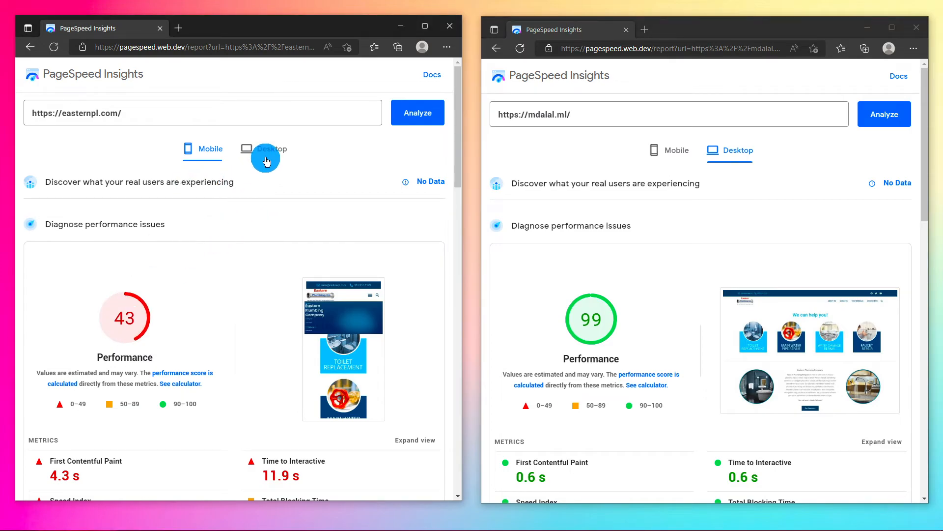
- Review easternpl.com's desktop score of 63, then set both reports back to Mobile
{"action": "left_click", "coordinate": [271, 149]}
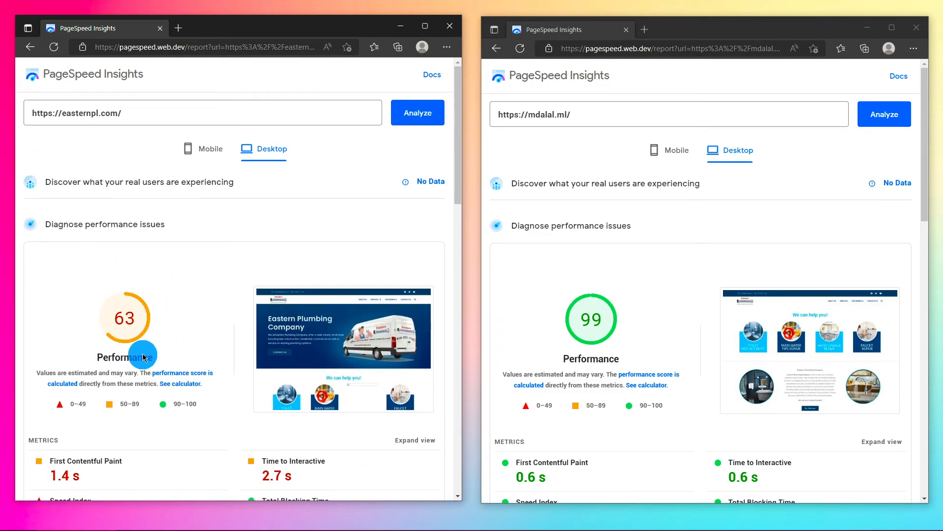
{"action": "scroll", "scroll_direction": "down", "scroll_amount": 3}
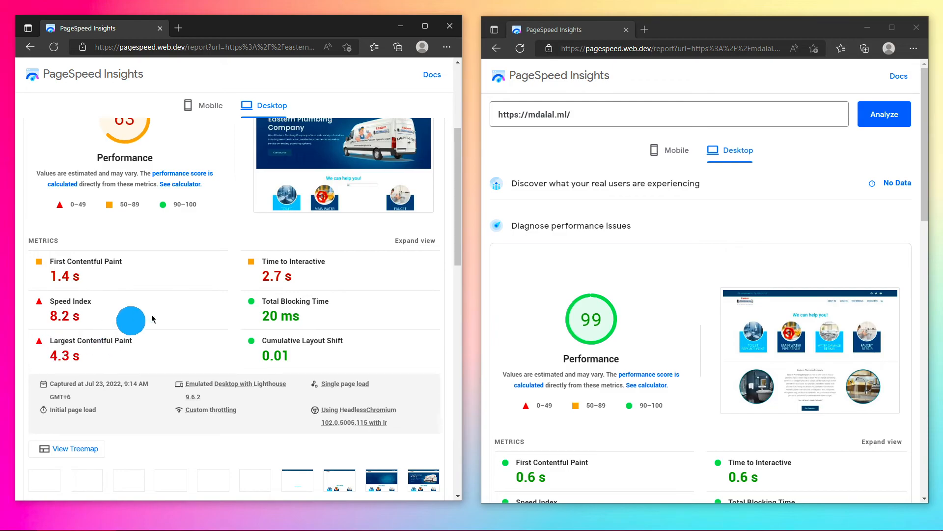
{"action": "scroll", "scroll_direction": "up", "scroll_amount": 3}
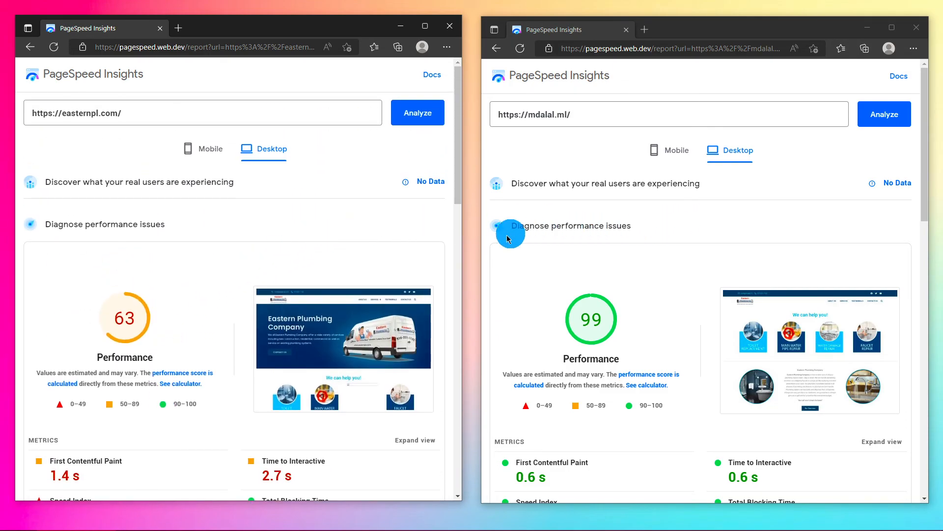
{"action": "left_click", "coordinate": [210, 148]}
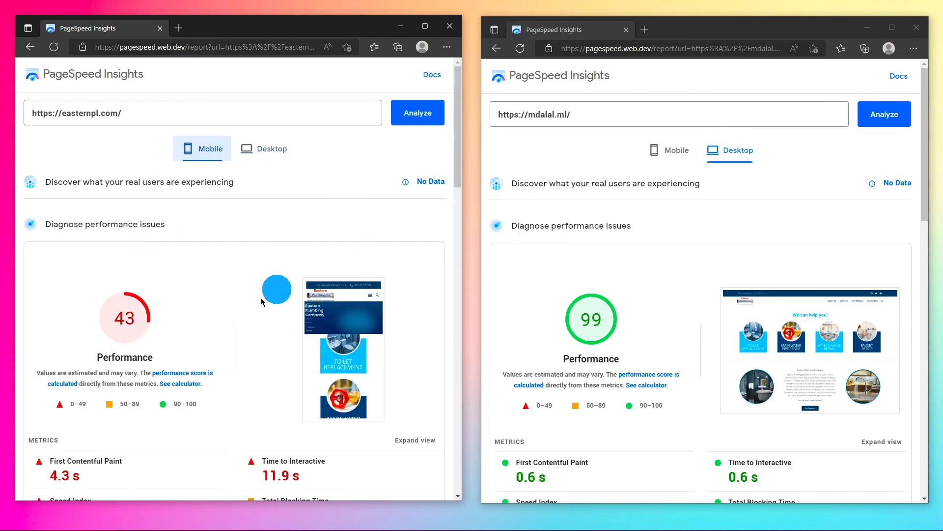
{"action": "mouse_move", "coordinate": [669, 150]}
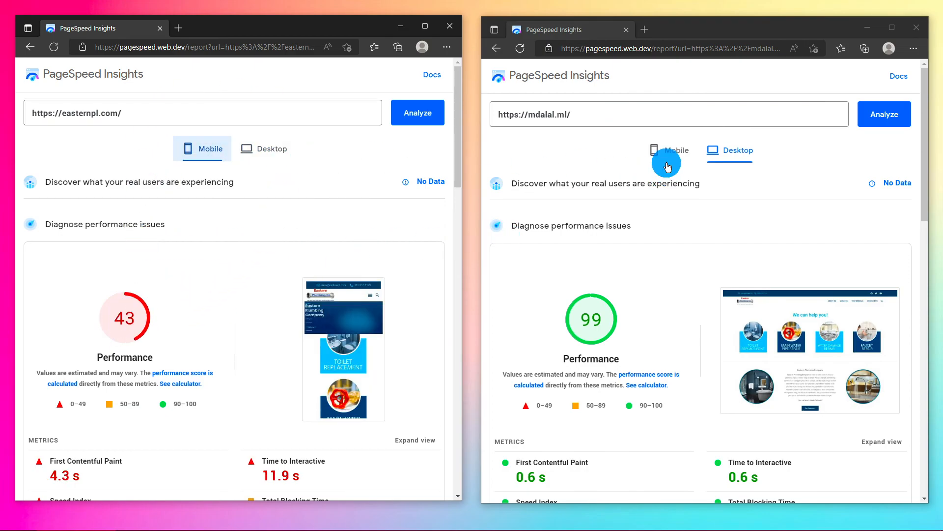
{"action": "left_click", "coordinate": [668, 151]}
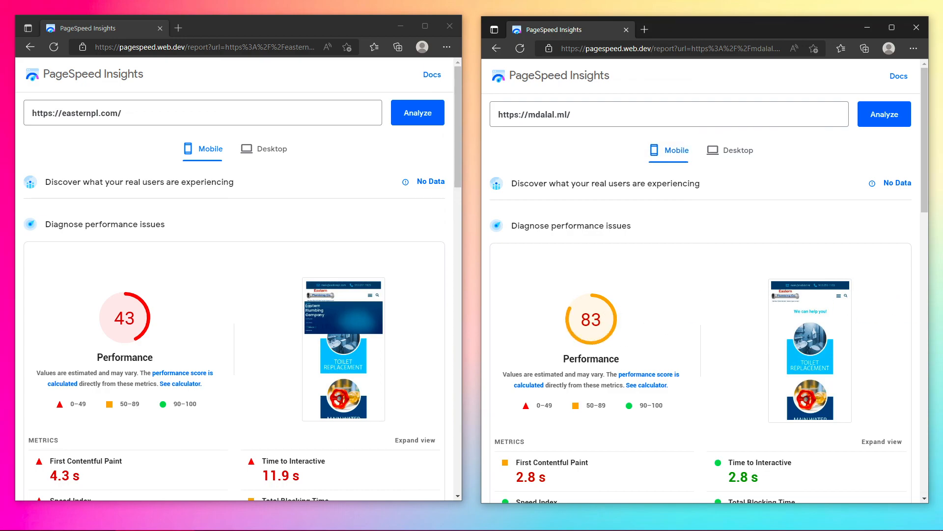